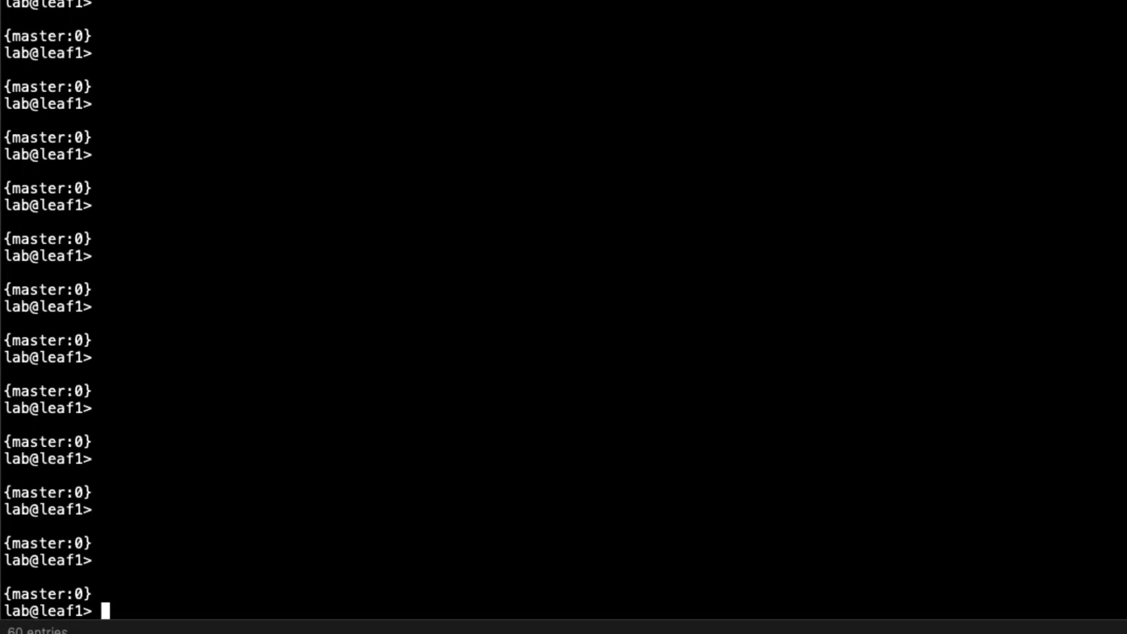
Run 'show bgp summary' on leaf1 and highlight the MAC-VRF-1.evpn.0 counters for peer 192.168.100.1
text(show bgp)
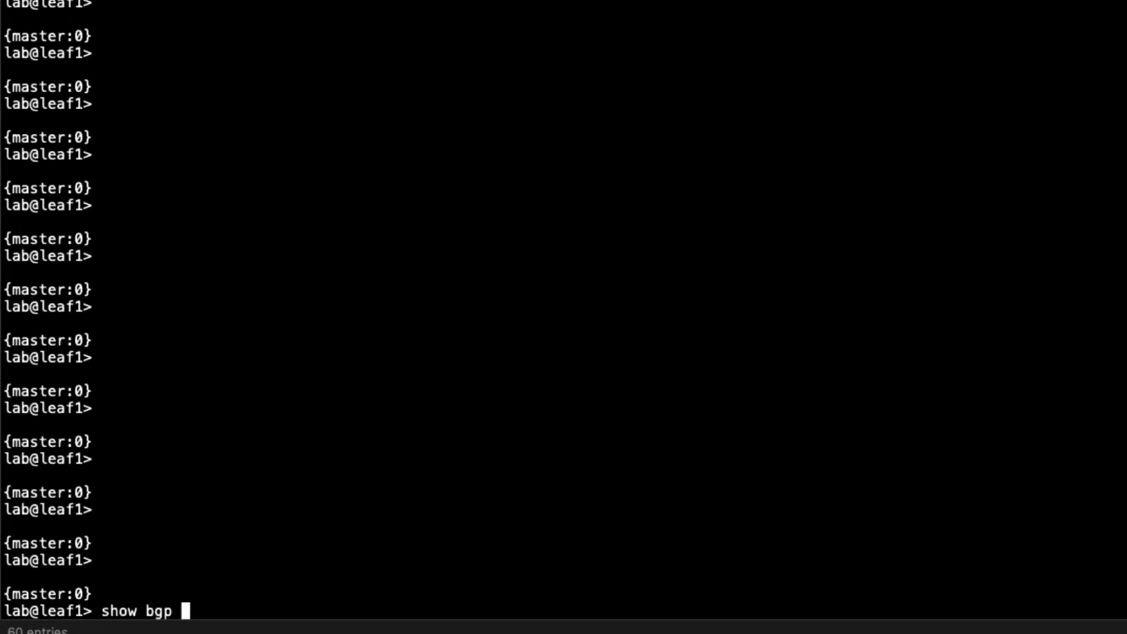
text(summary)
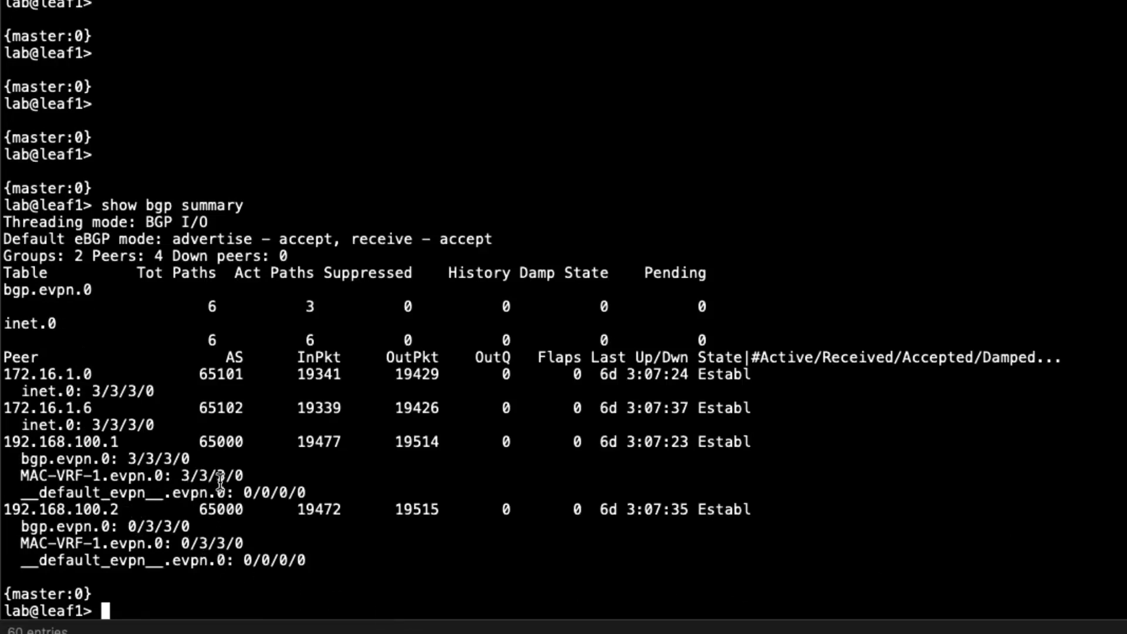
double_click(64, 441)
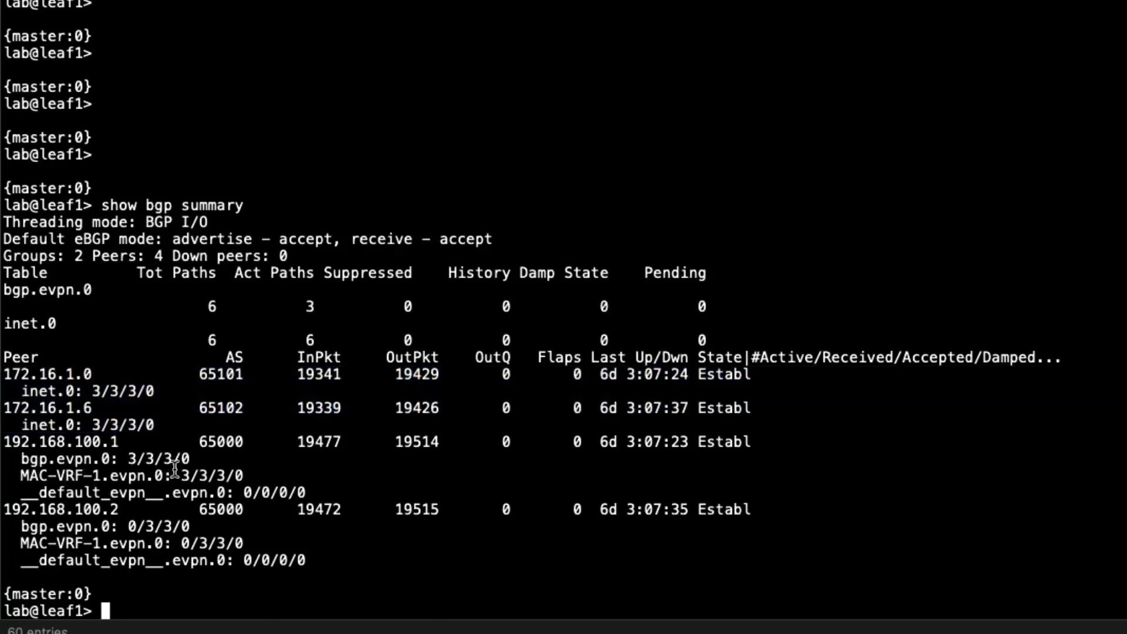
drag(21, 458, 302, 492)
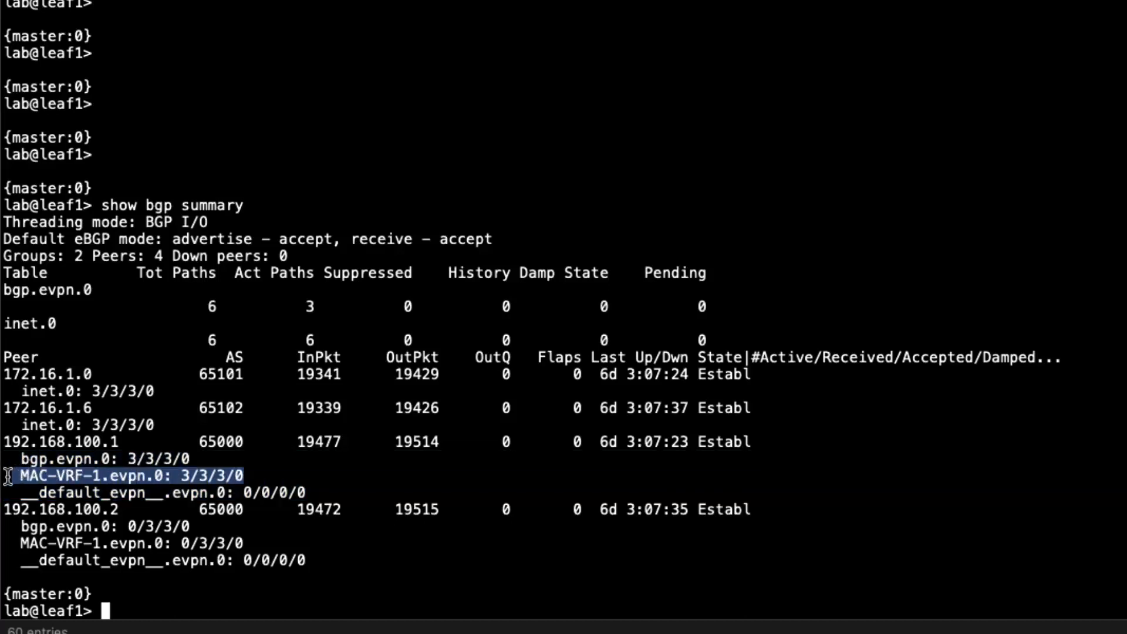
mouse_move(279, 458)
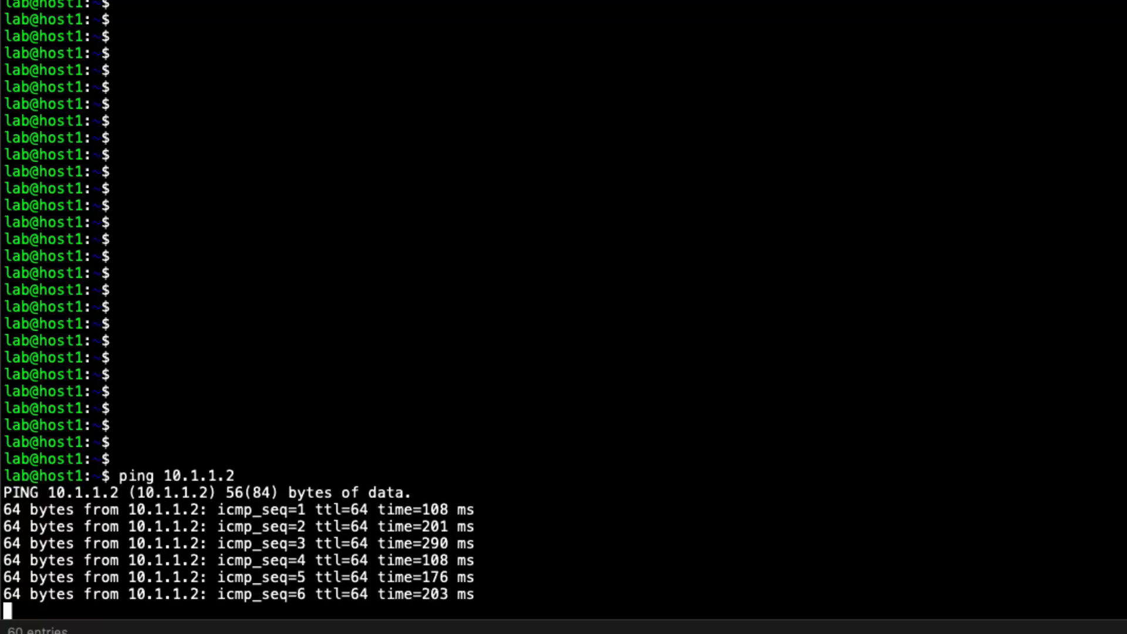
Stop the ping to 10.1.1.2, then ping 10.1.1.3 from host1 and stop it after replies
key(ctrl+c)
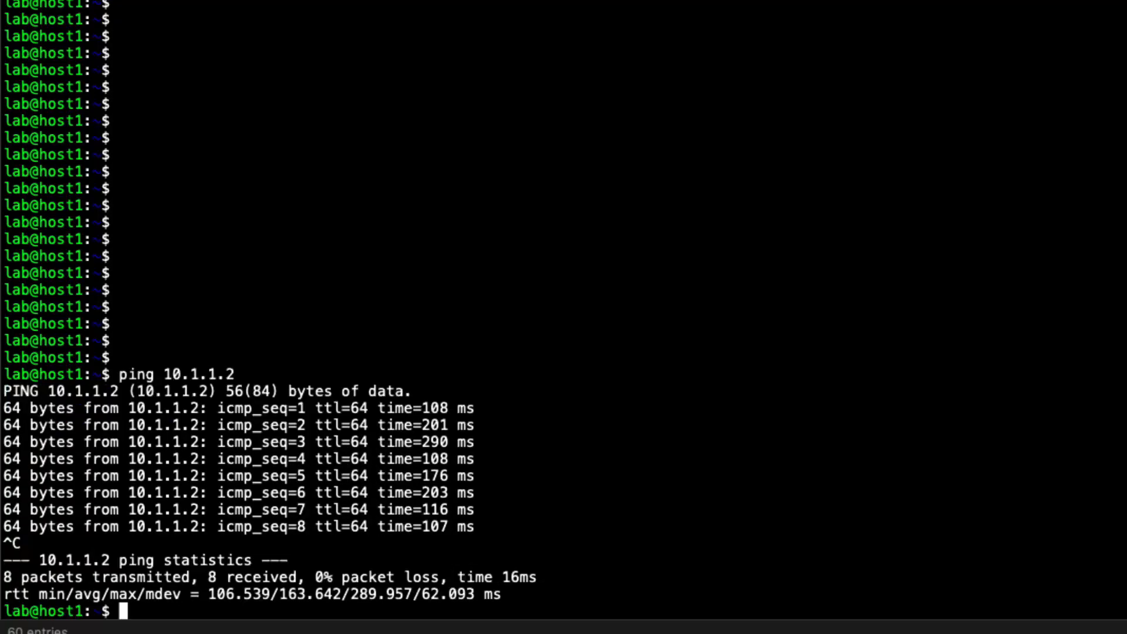
text(ping 10.1.1.3)
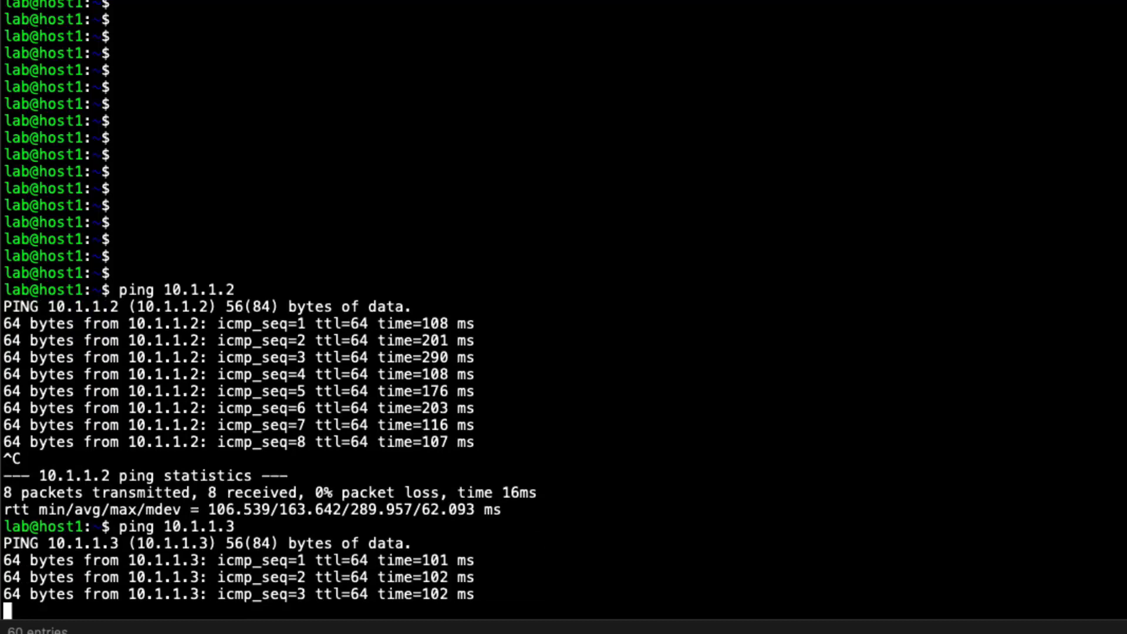
scroll(down, 3)
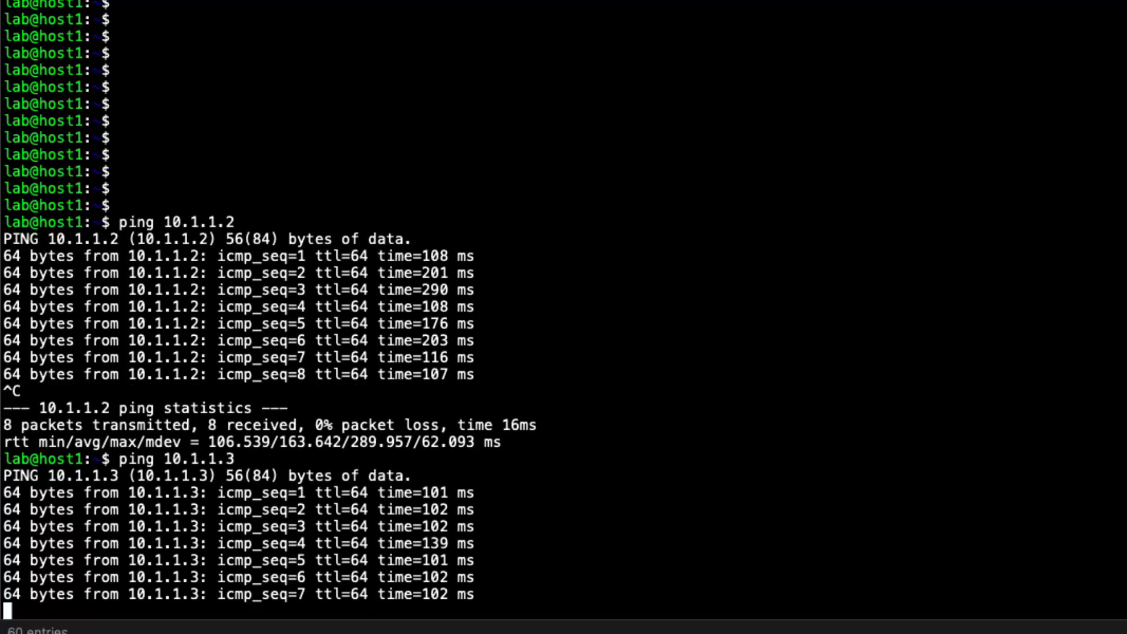
key(ctrl+c)
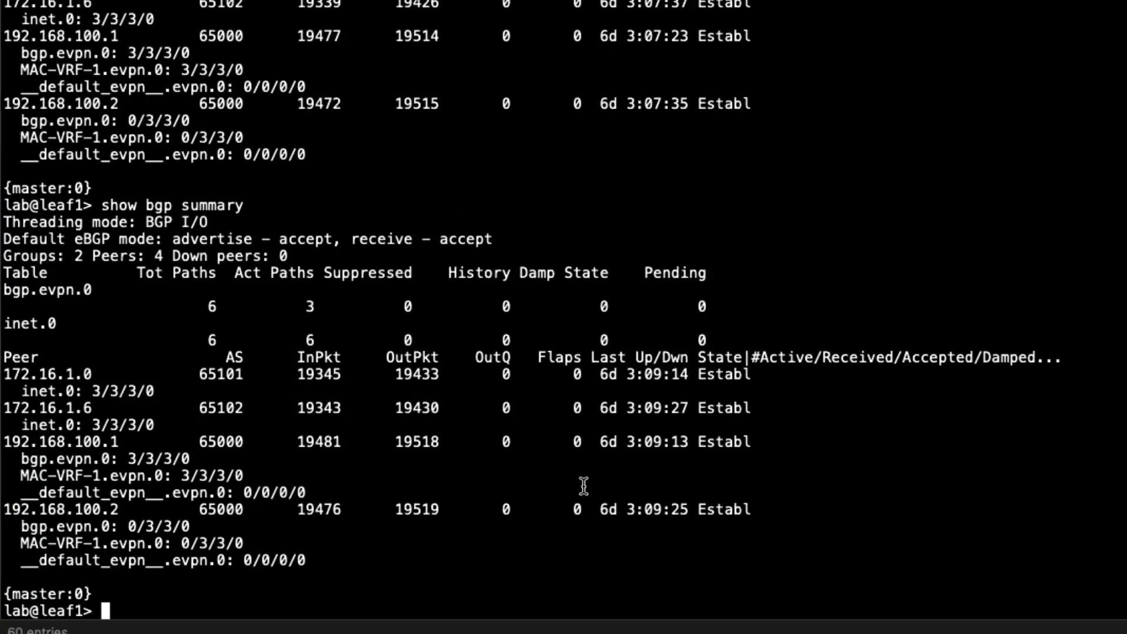
Run 'show mac-vrf forwarding vxlan-tunnel-end-point remote' on leaf1
drag(7, 442, 243, 475)
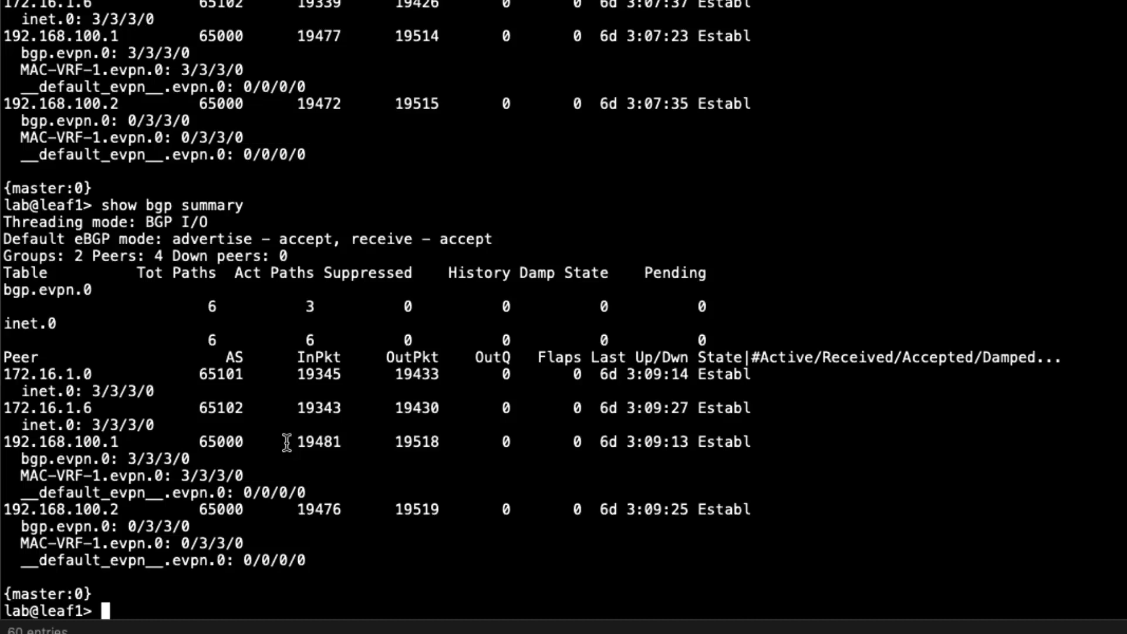
drag(7, 442, 244, 475)
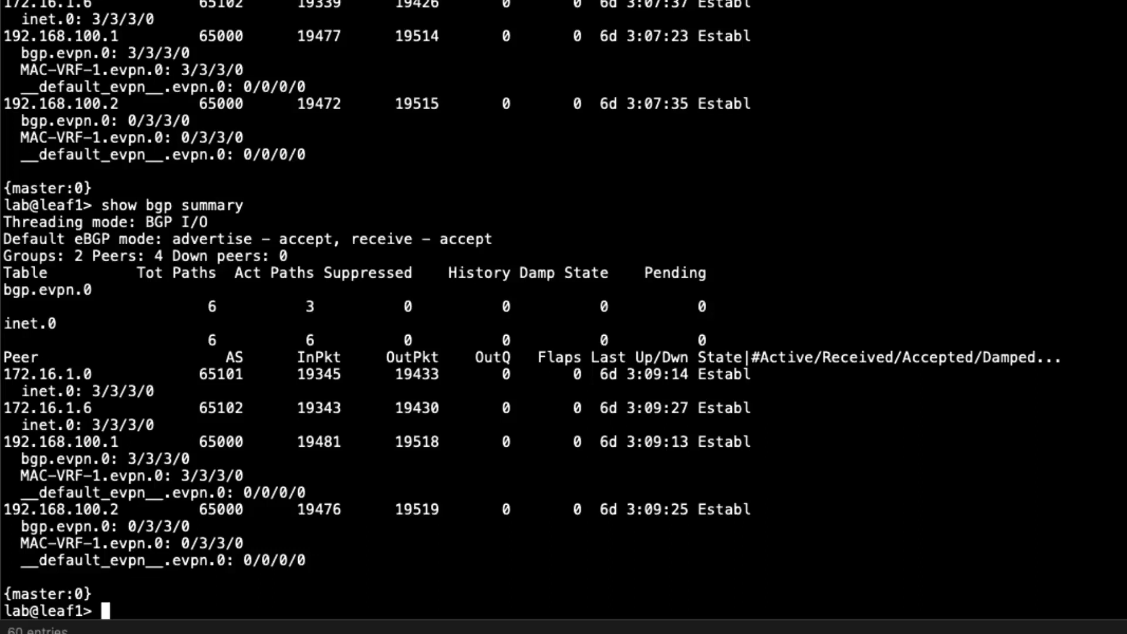
text(show)
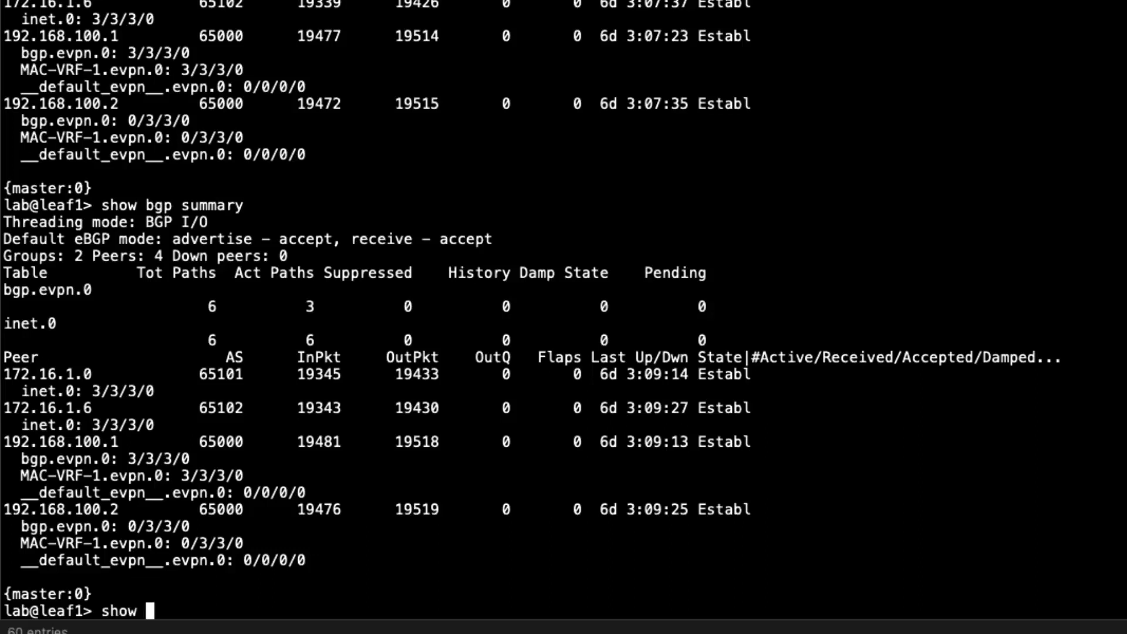
text(mac-vrf)
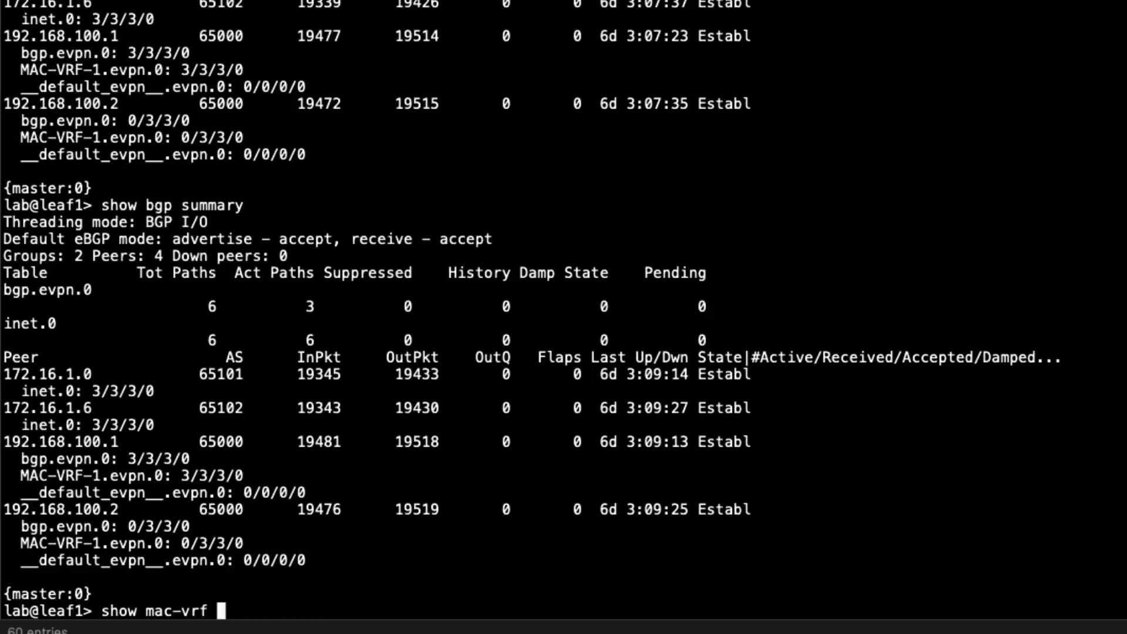
text(forwarding vxlan-tunnel-end-point)
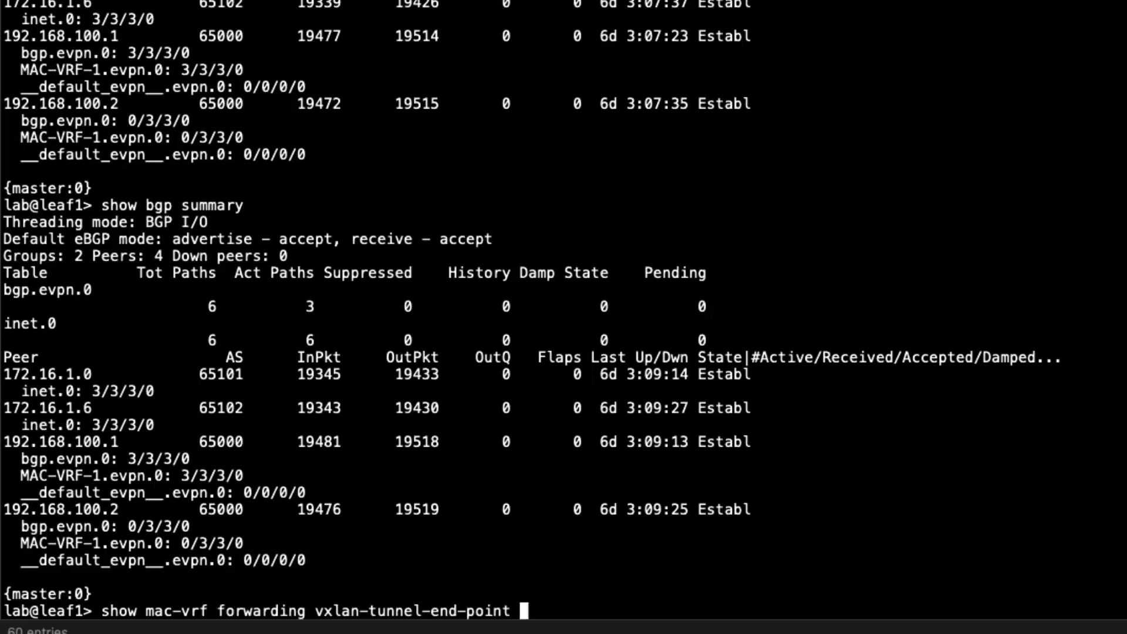
text(remote)
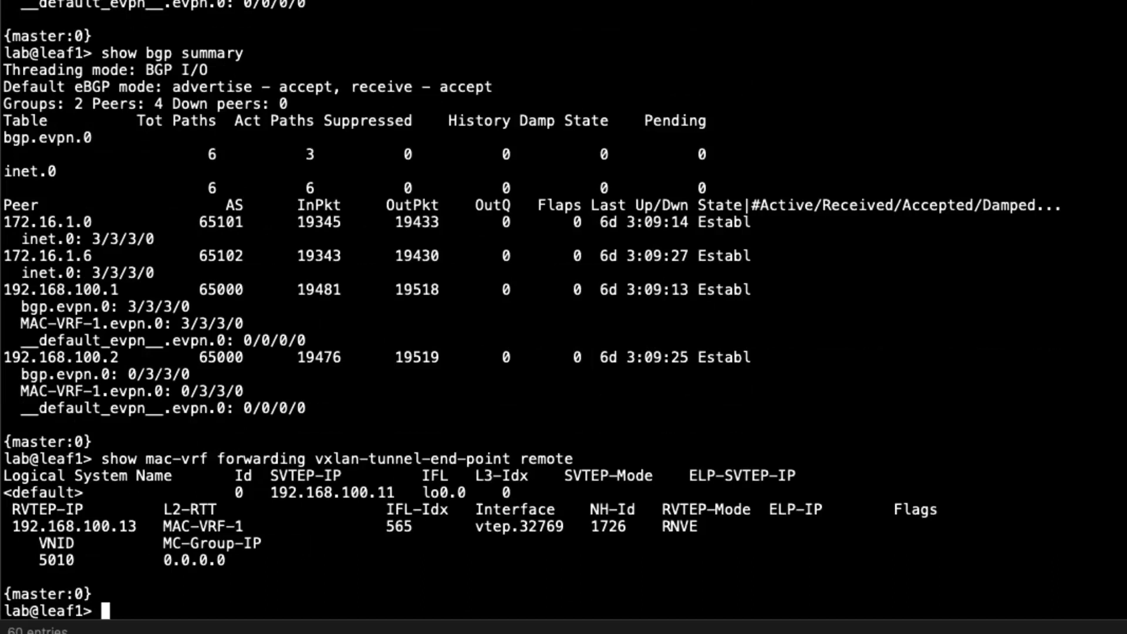
mouse_move(200, 542)
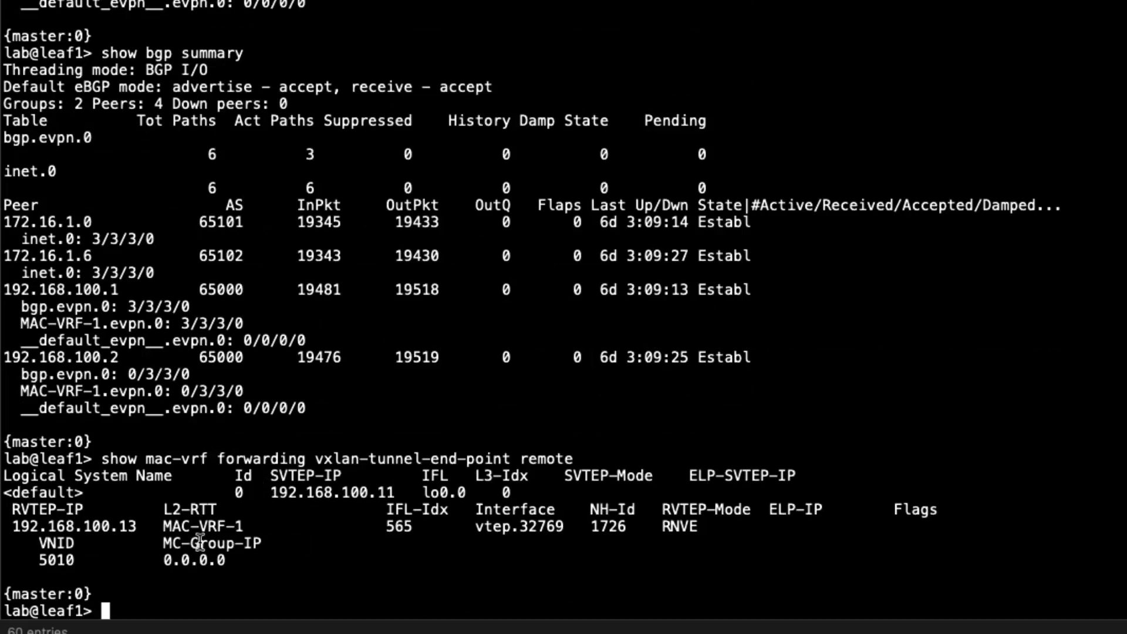
Highlight source VTEP 192.168.100.11, remote VTEP 192.168.100.13 and interface vtep.32769
double_click(377, 492)
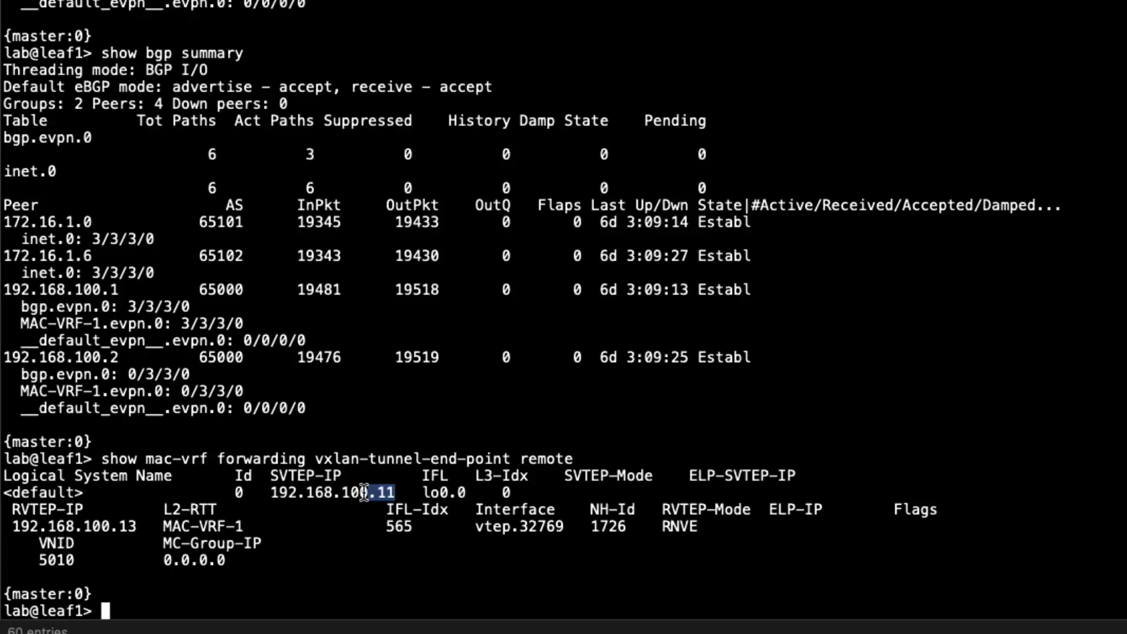
double_click(327, 492)
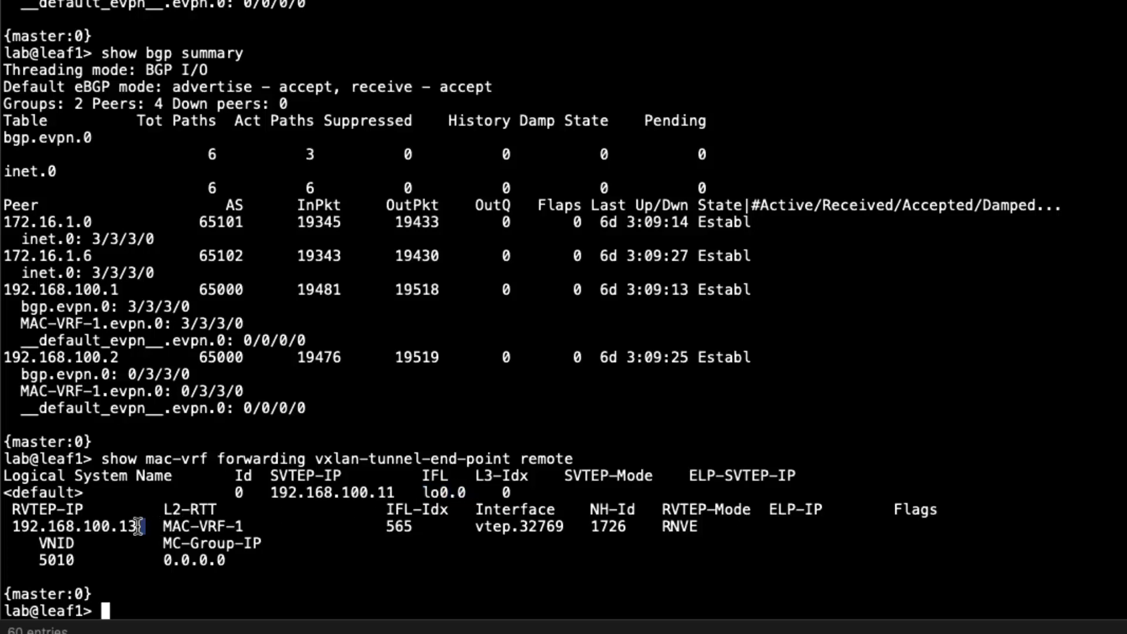
double_click(74, 526)
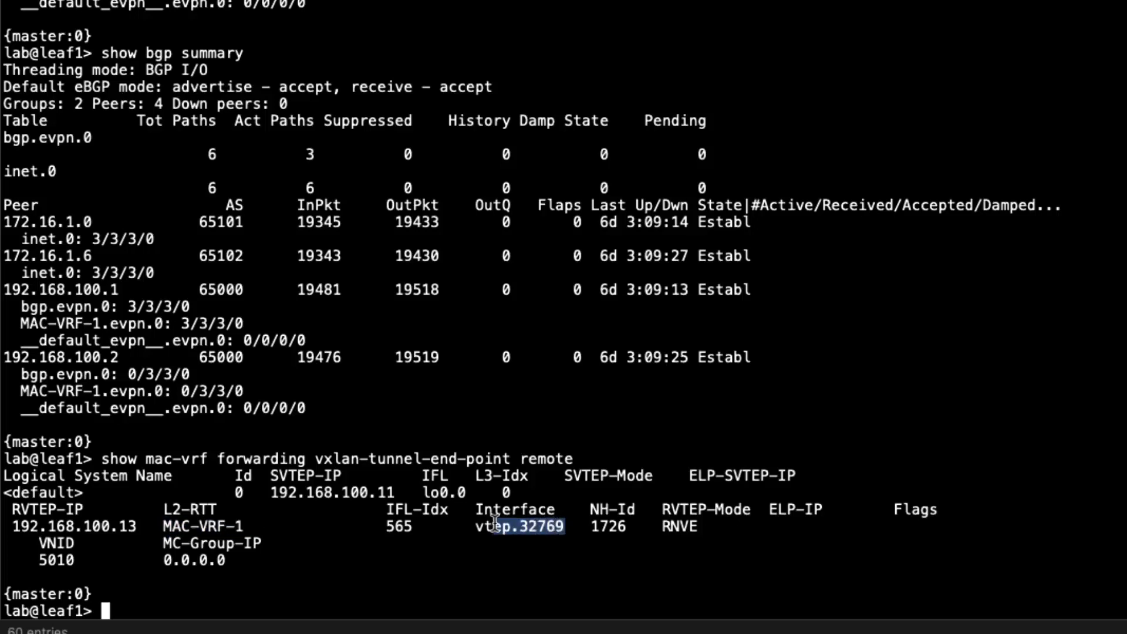
double_click(519, 526)
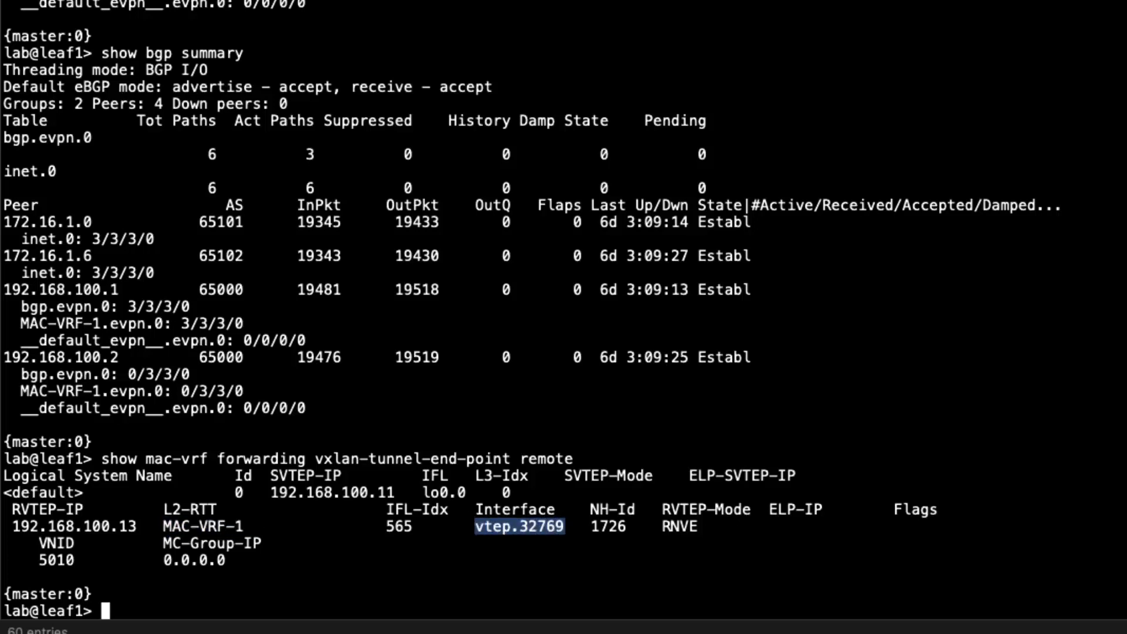
text(show r)
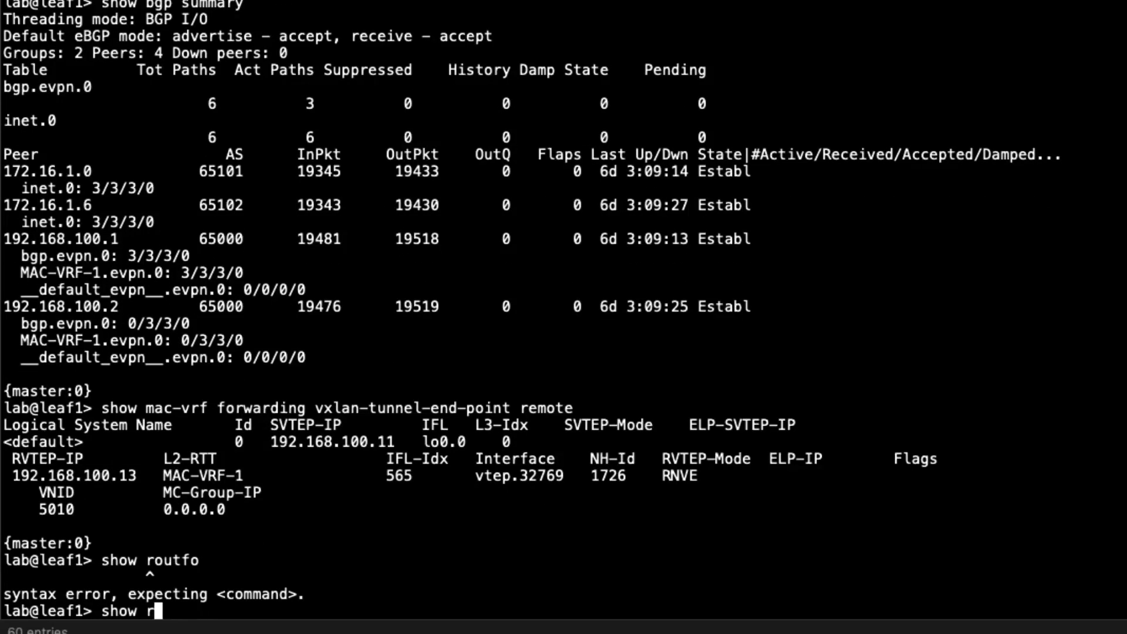
Show xe-0/0/3's MAC-VRF forwarding details, highlighting instance MAC-VRF-1 and tag 10
text(mac-vrf forwarding)
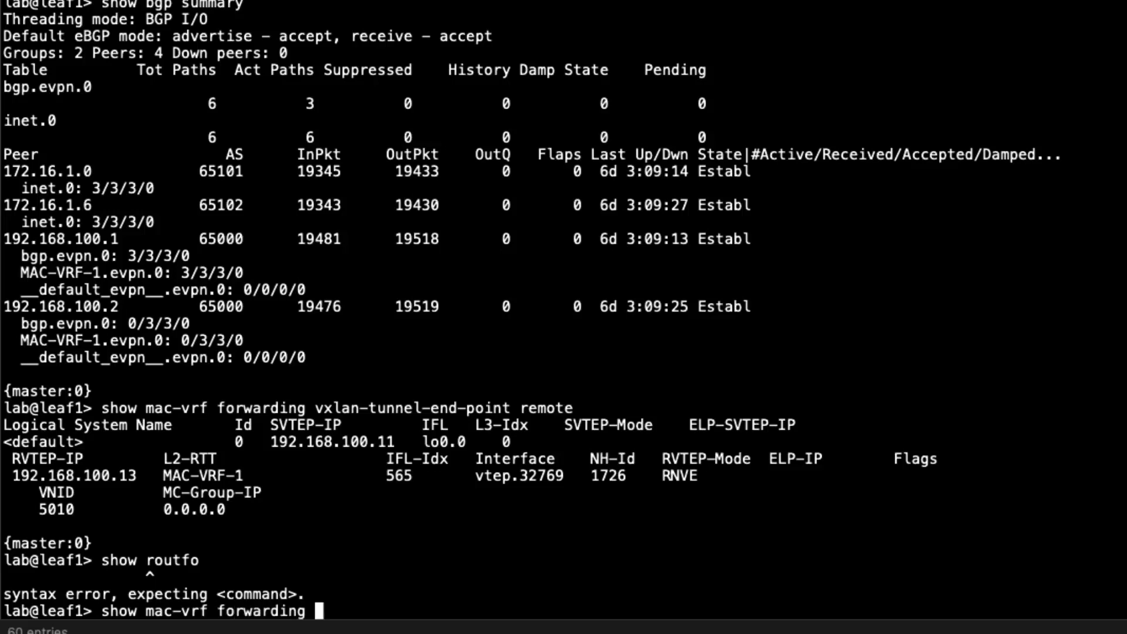
text(interface xe-0/0/3)
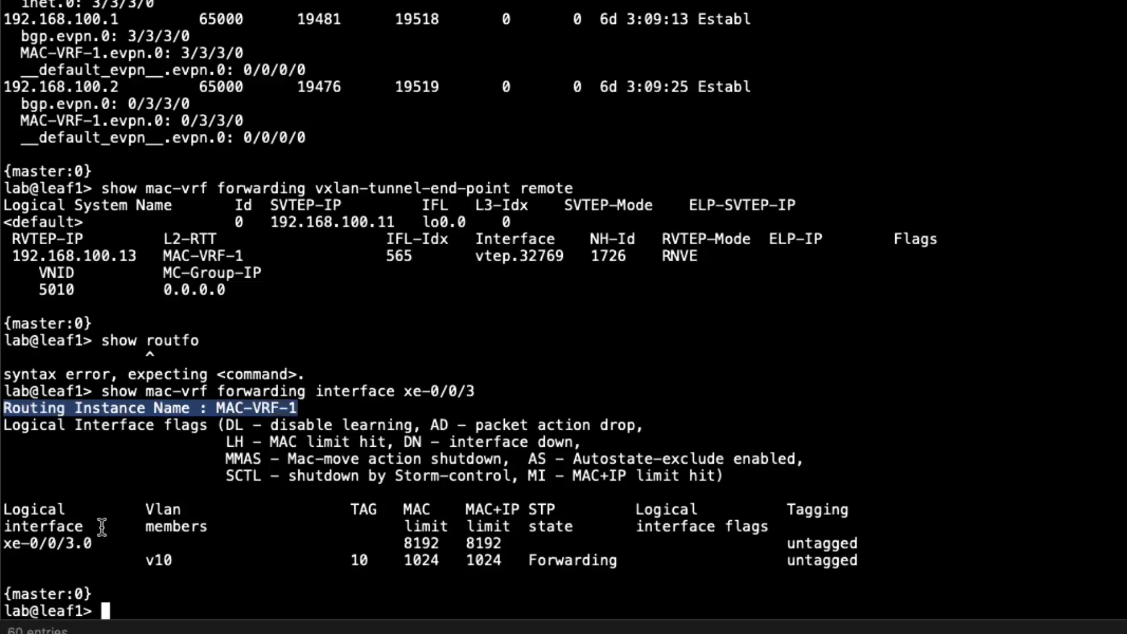
double_click(157, 561)
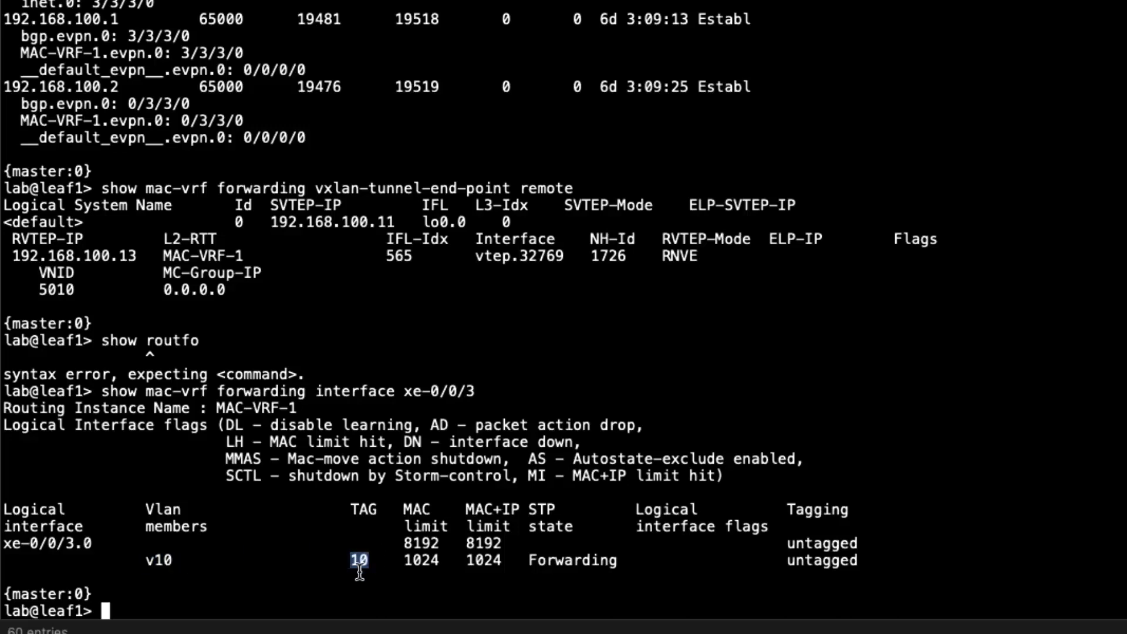
double_click(572, 560)
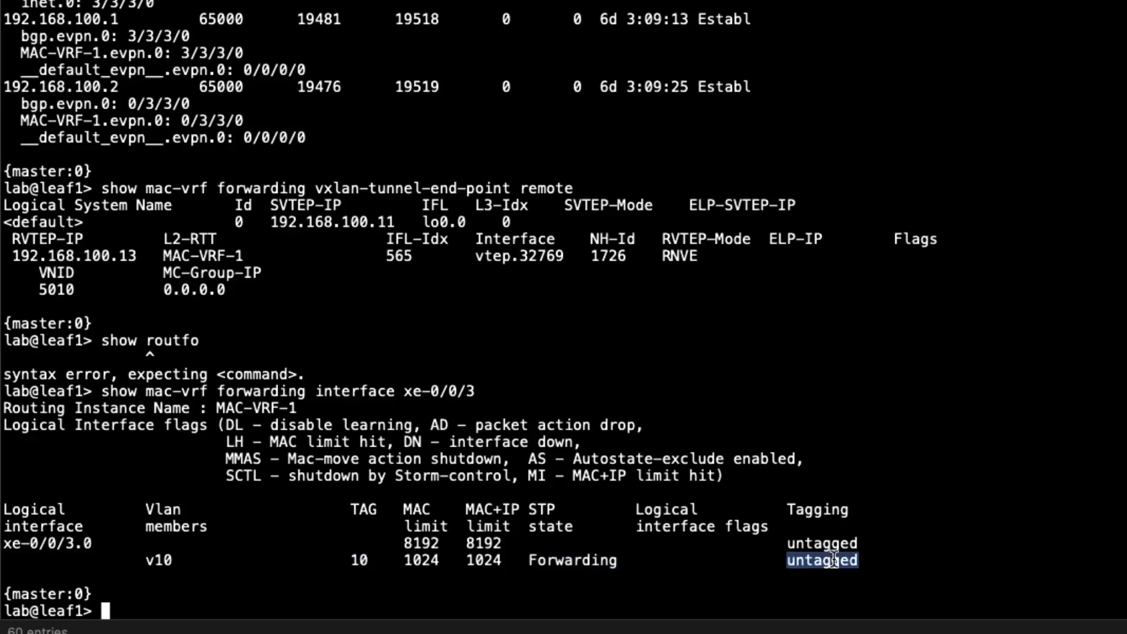
Show xe-0/0/4's MAC-VRF forwarding details and confirm it is an untagged member of v10
text(show mac-vrf forwarding interface xe-0/0/3)
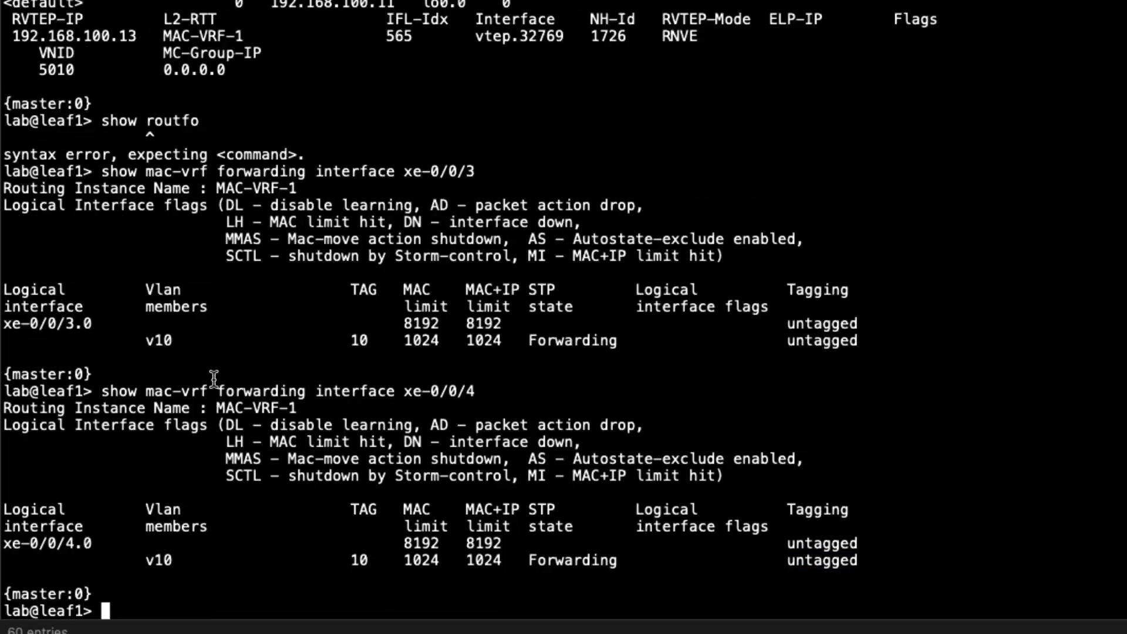
drag(3, 408, 295, 408)
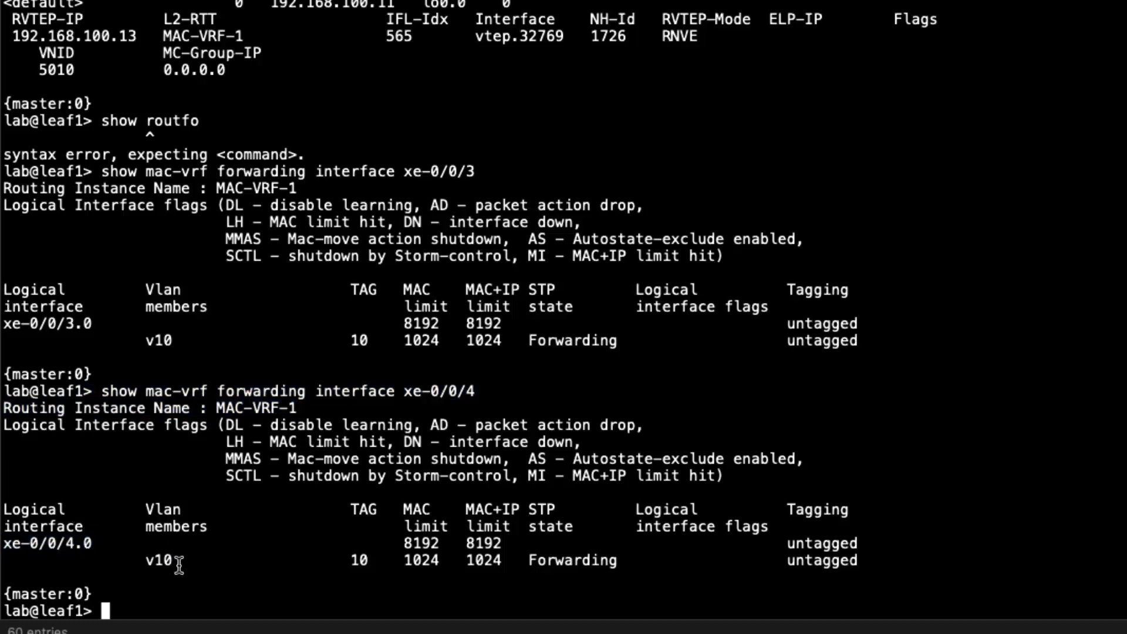
double_click(355, 560)
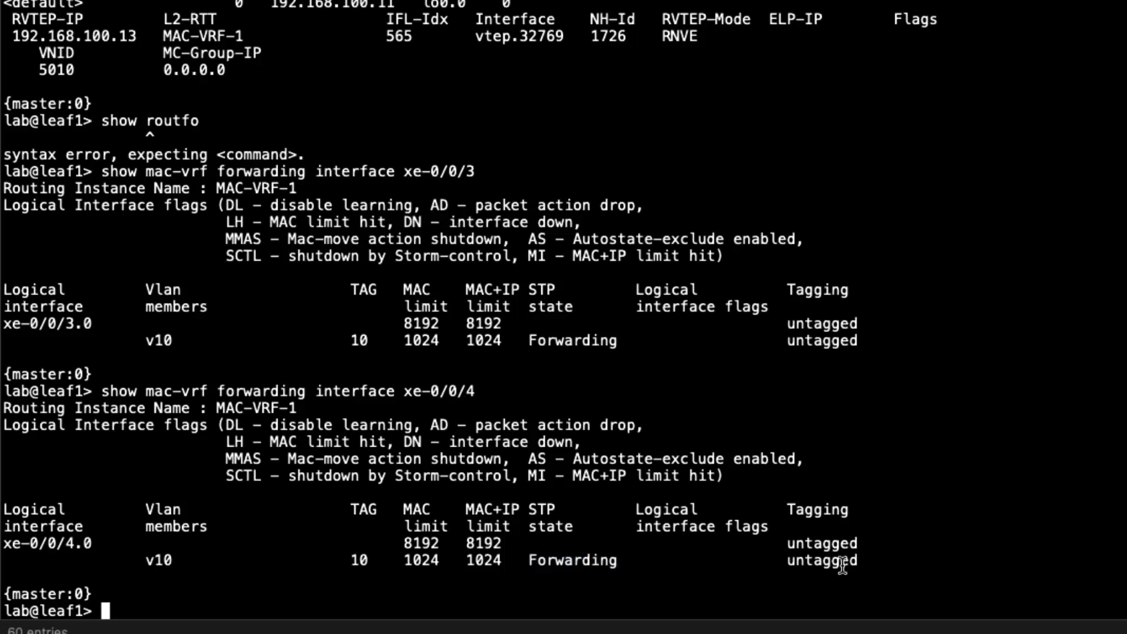
double_click(821, 560)
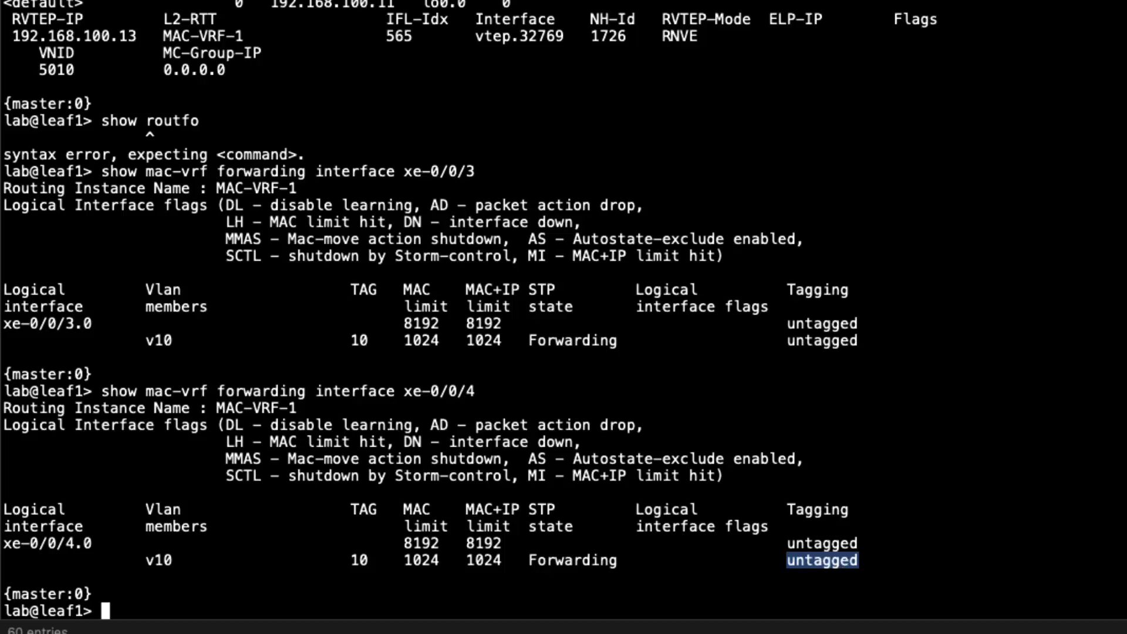
text(show)
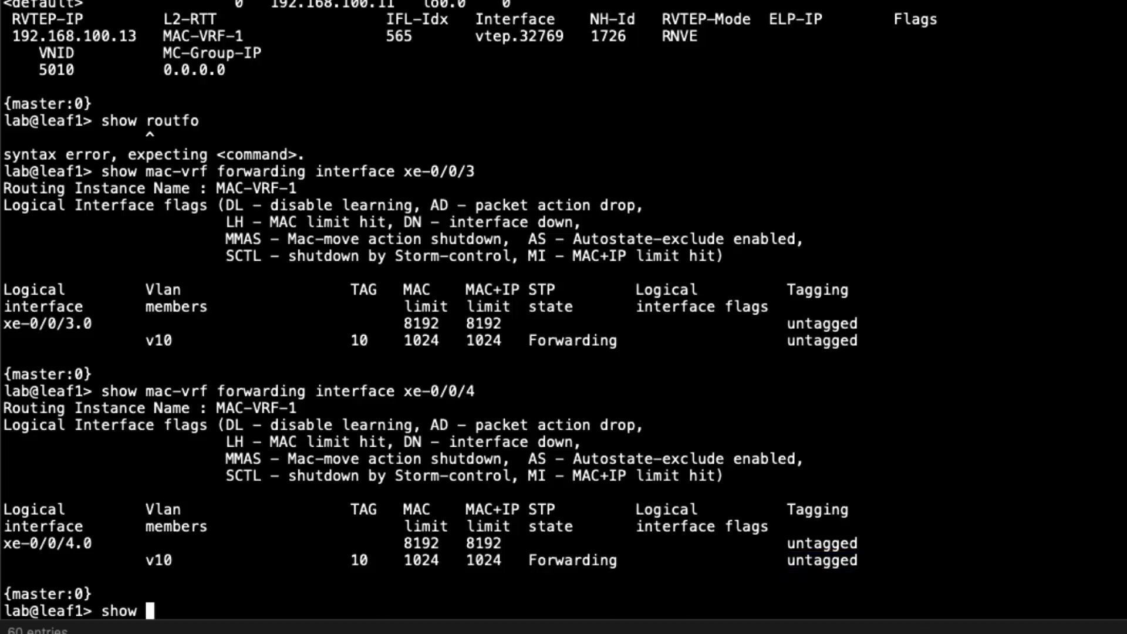
Run 'show mac-vrf forwarding mac-ip-table instance MAC-VRF-1', which returns no entries
text(mac-f)
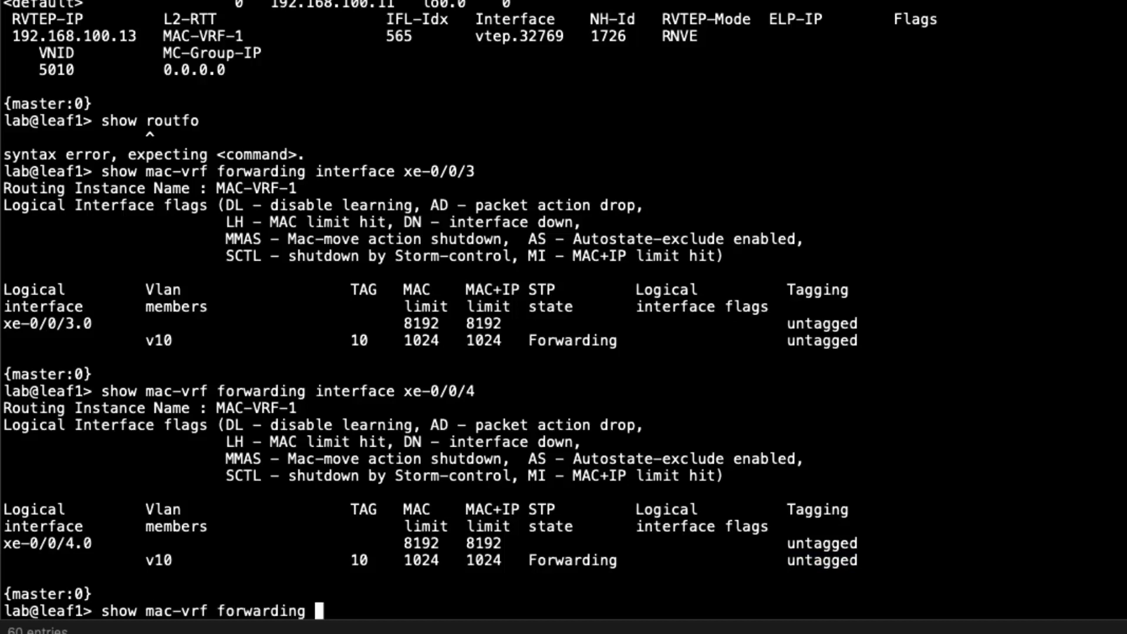
text(mac-ip-table)
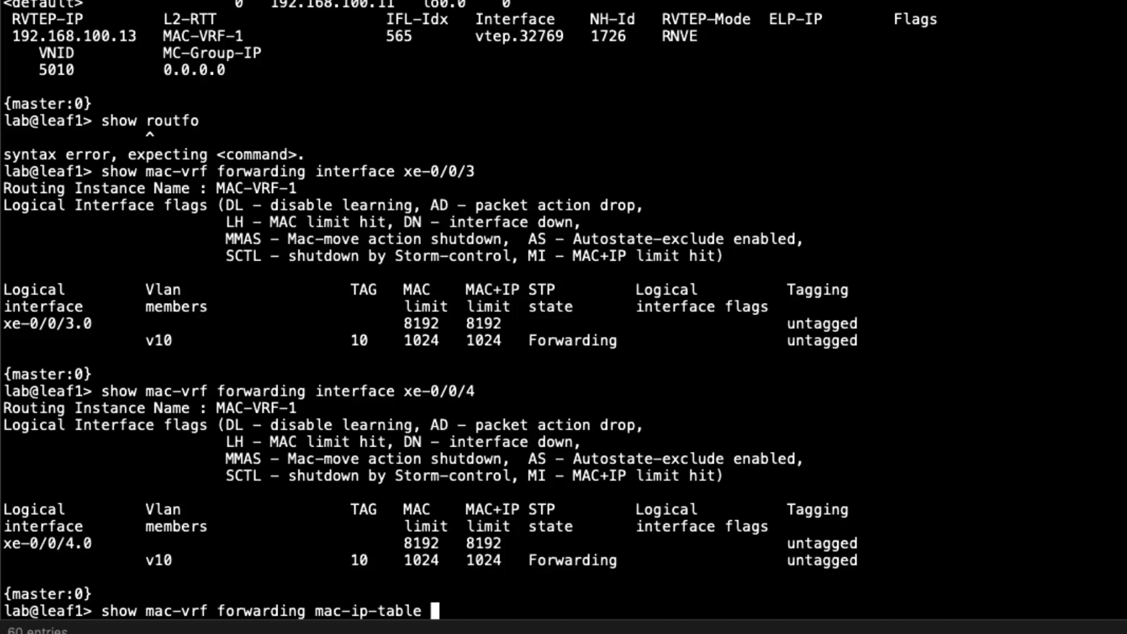
text(instance MAC-VRF-1)
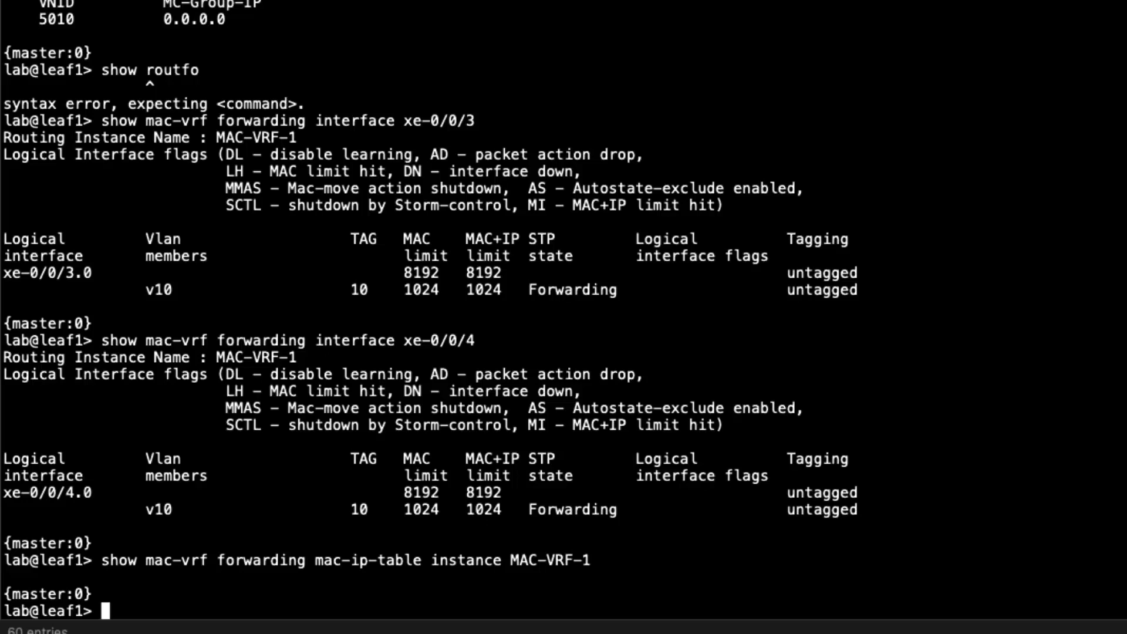
text(show)
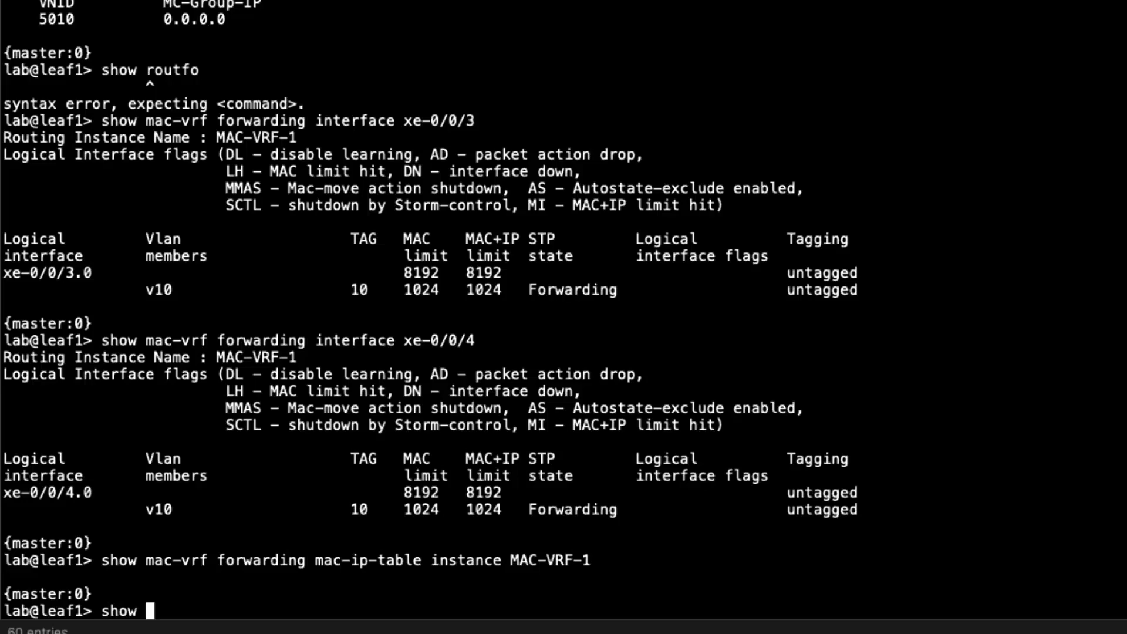
Run 'show evpn database instance MAC-VRF-1' and mark remote MAC 00:0c:29:08:04:a0
text(ev?)
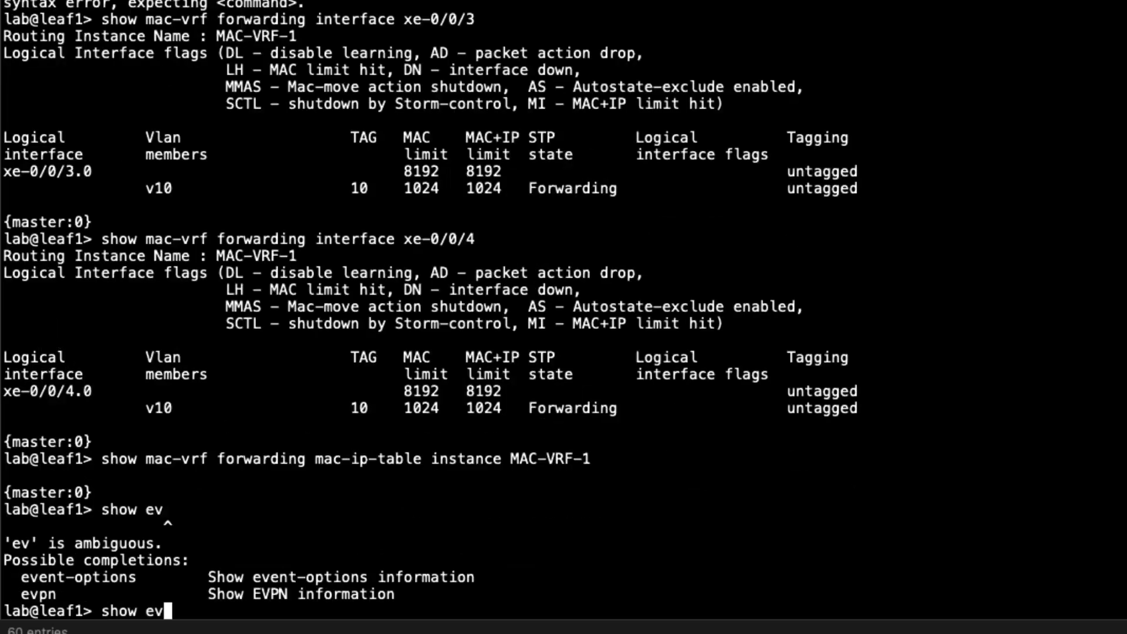
text(pn database i)
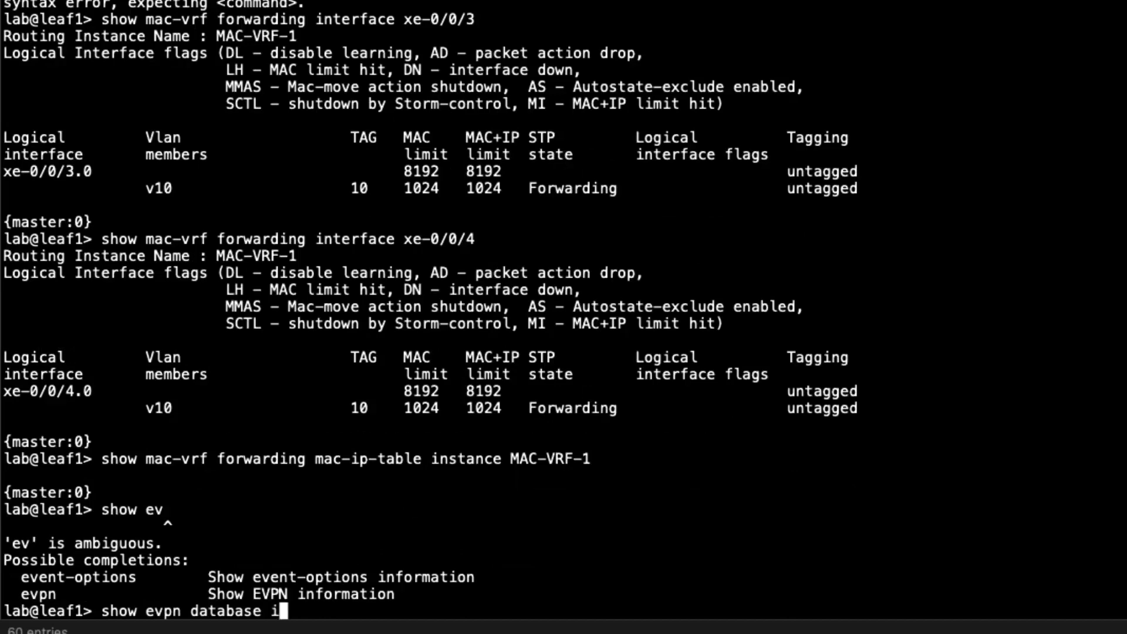
text(nstance m)
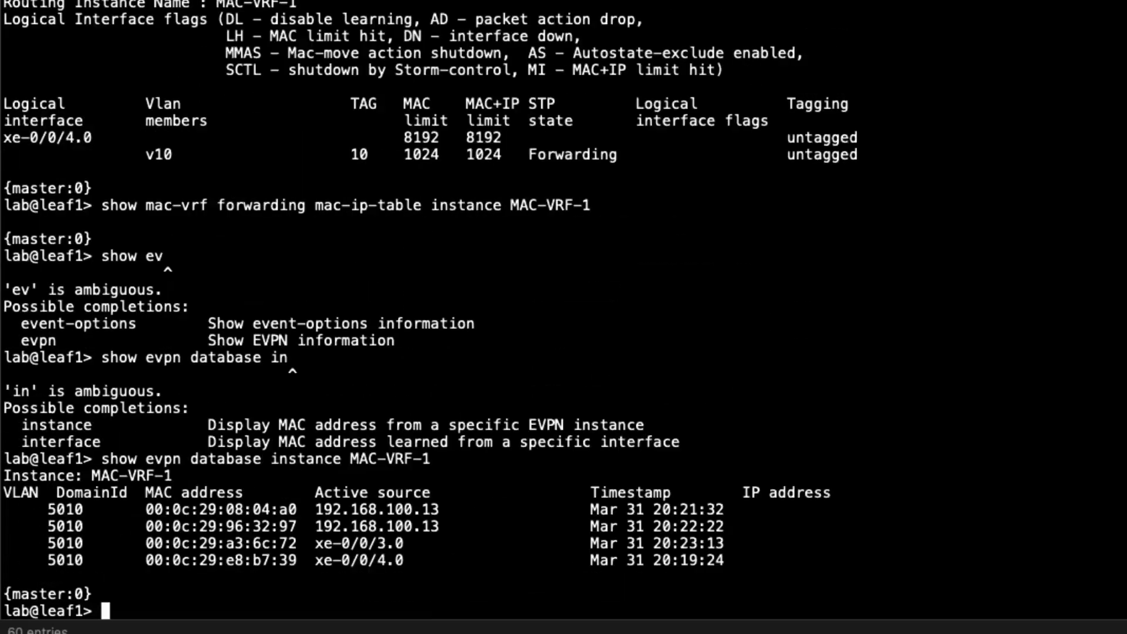
mouse_move(445, 512)
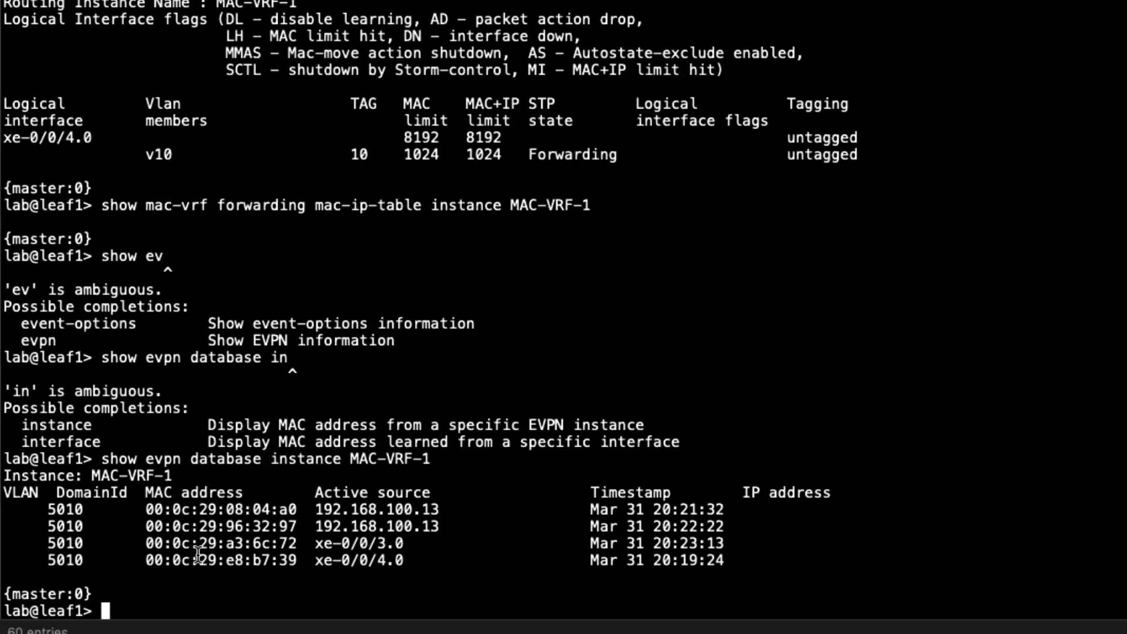
mouse_move(298, 571)
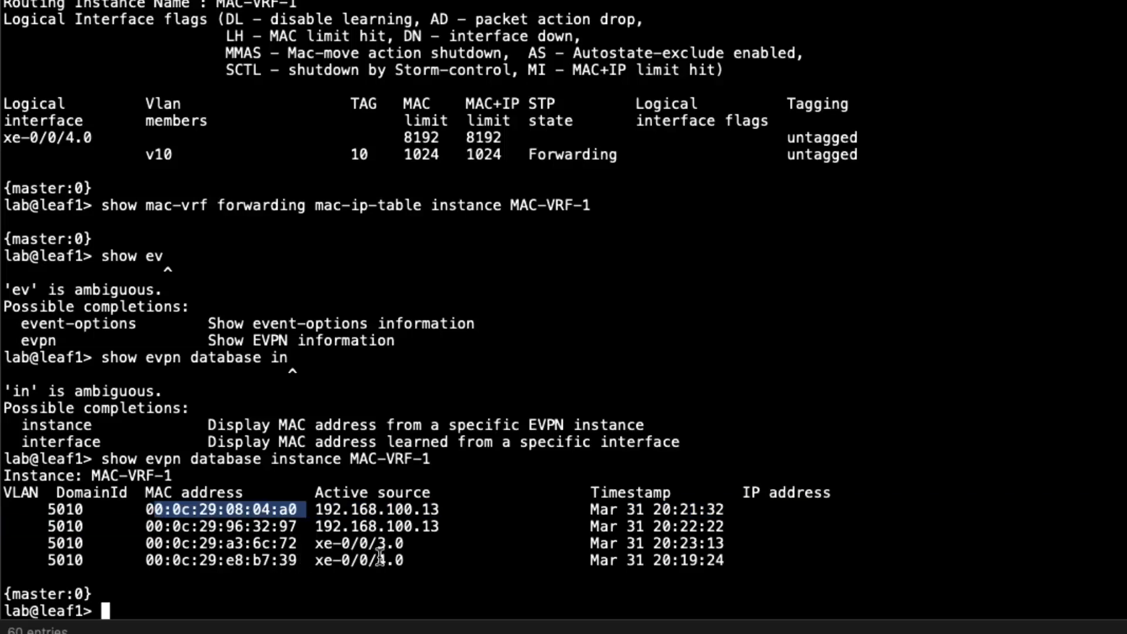
double_click(359, 543)
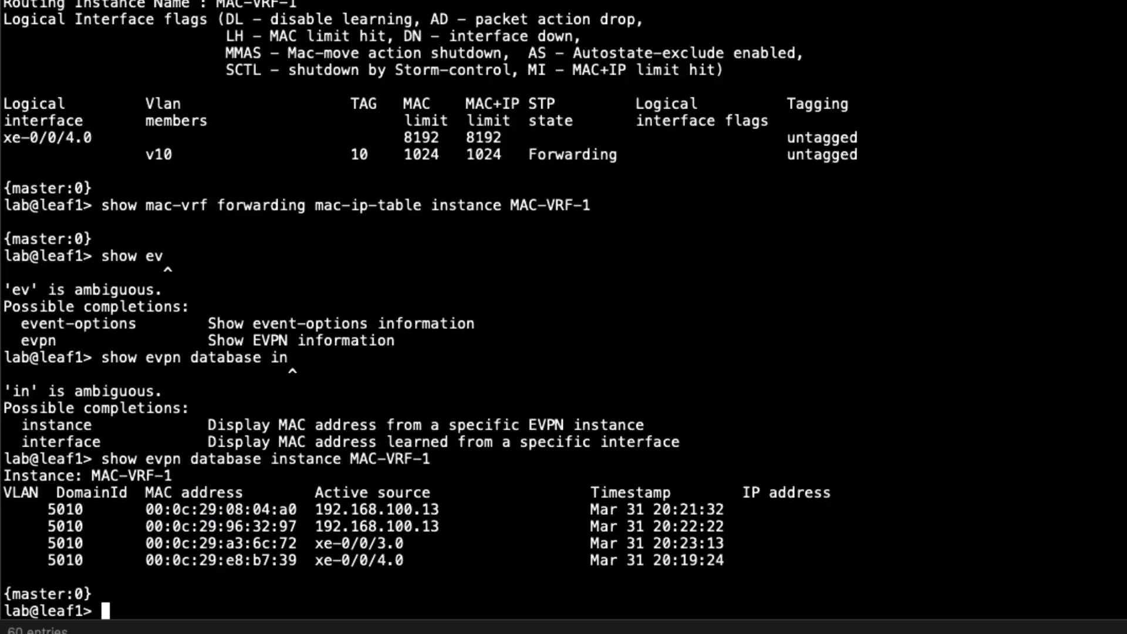
text(show route table MAC-VRF-1.)
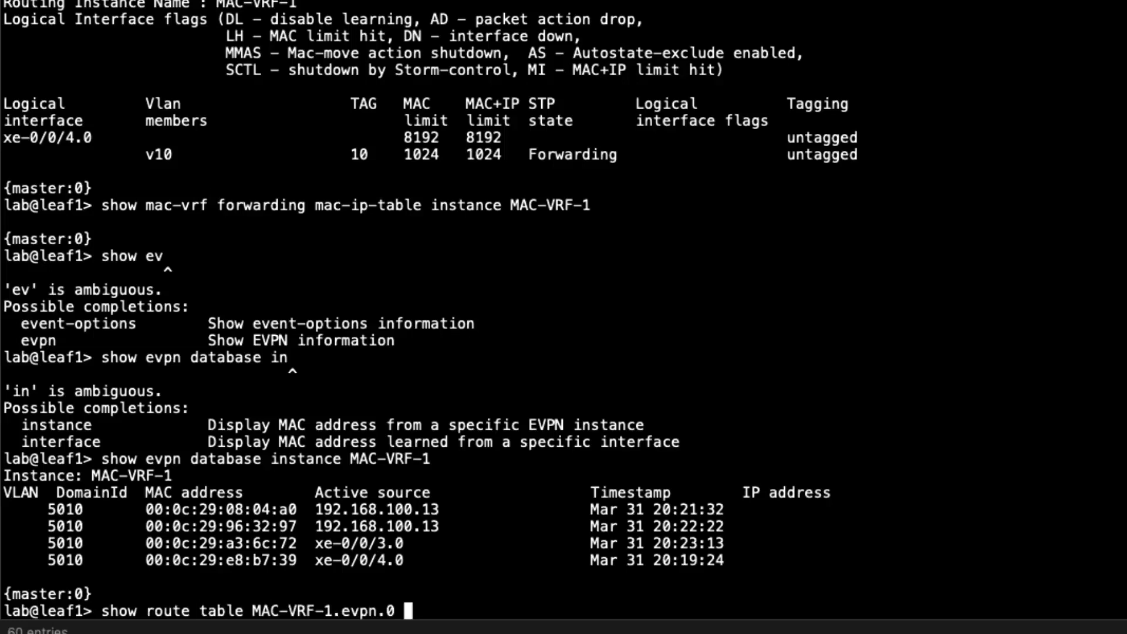
Look up MAC 00:0c:29:08:04:a0 in MAC-VRF-1.evpn.0, highlighting originating VTEP 192.168.100.13
text(e)
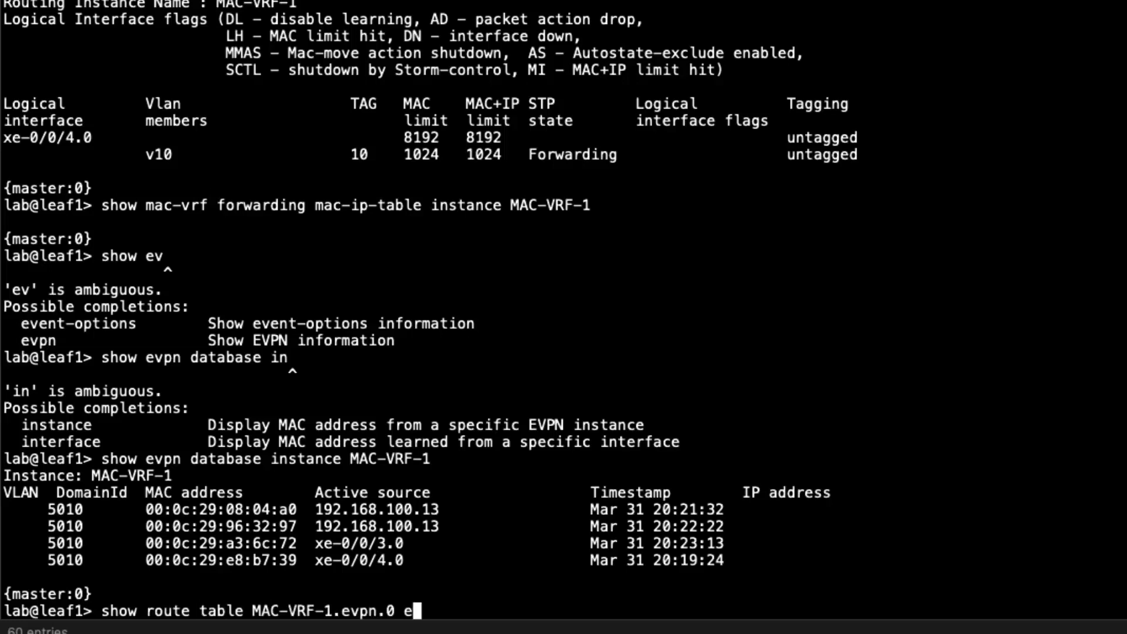
text(vpn-mac-address)
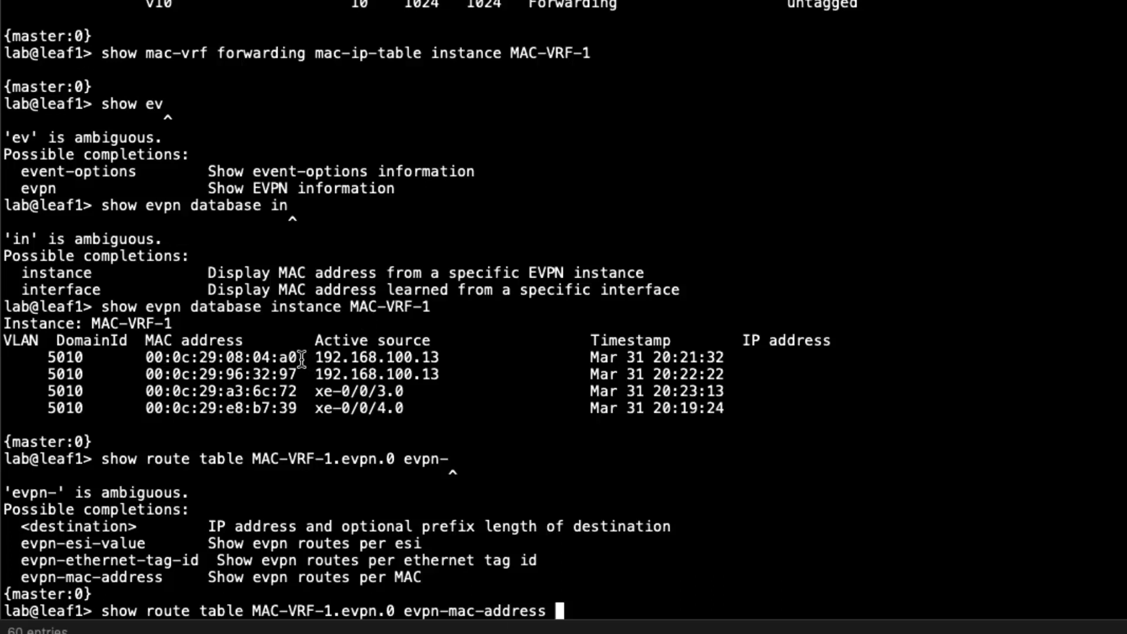
double_click(220, 358)
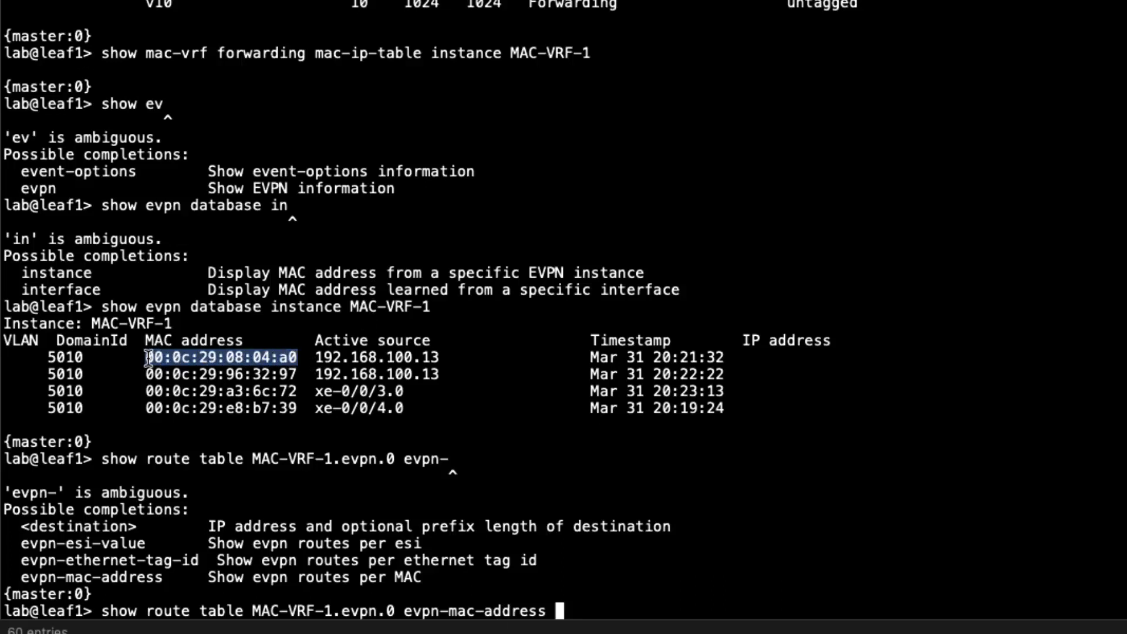
text(00:0c:29:08:04:a0)
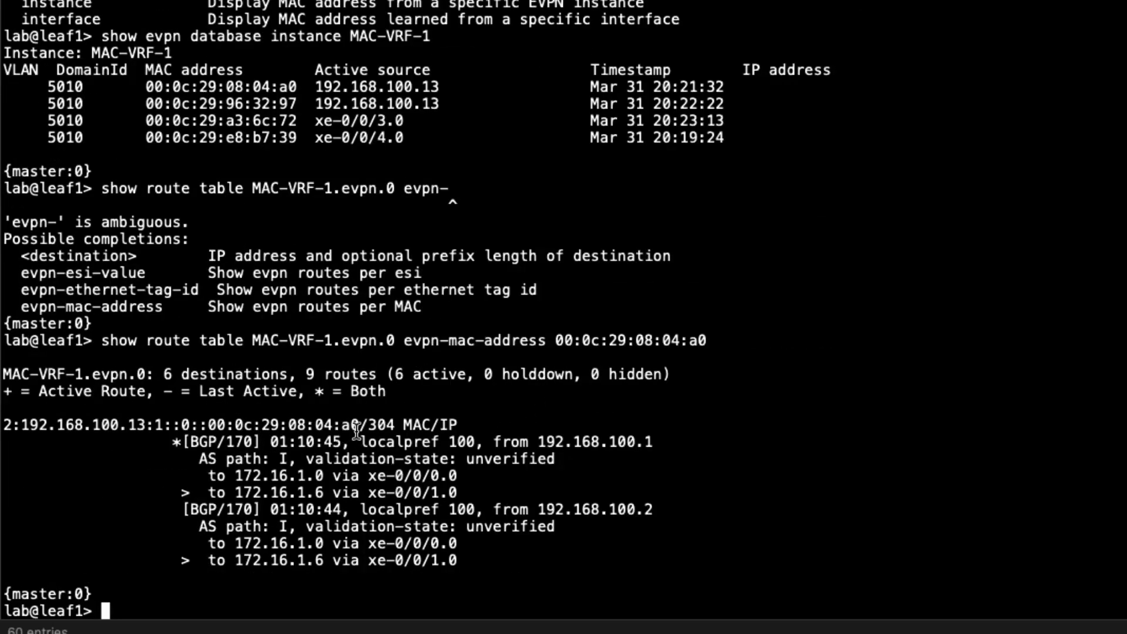
drag(238, 423, 363, 424)
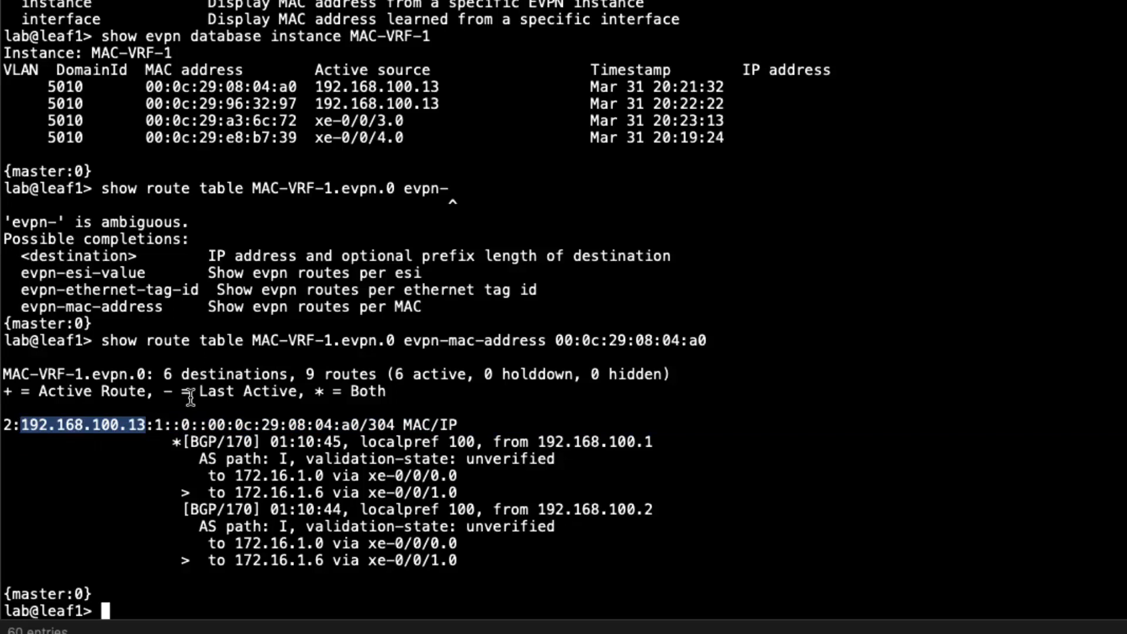
mouse_move(165, 424)
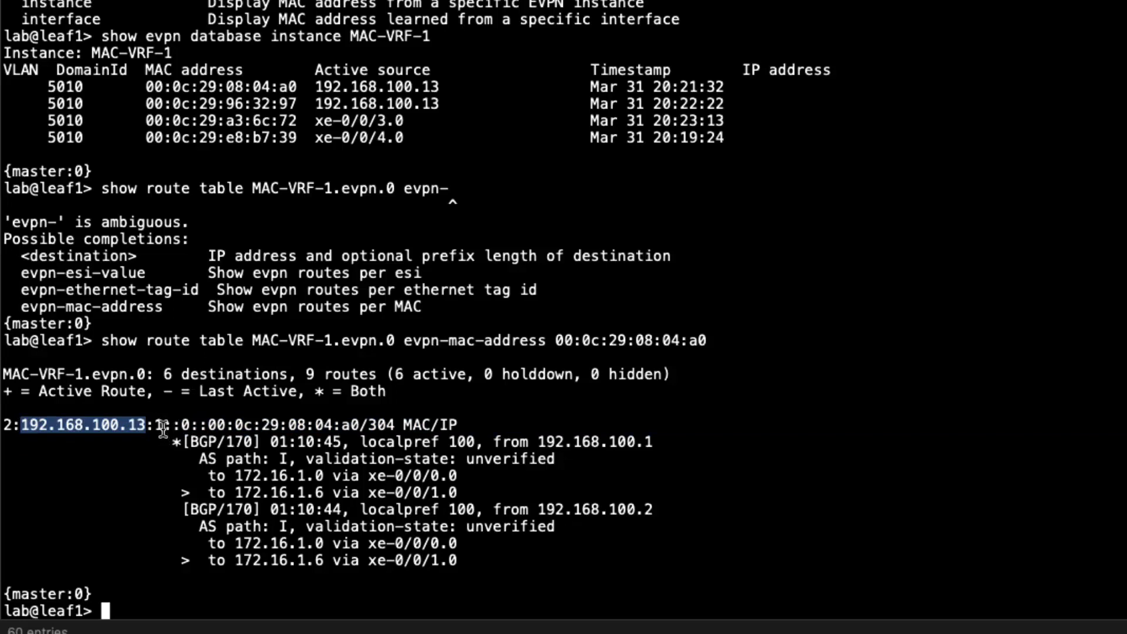